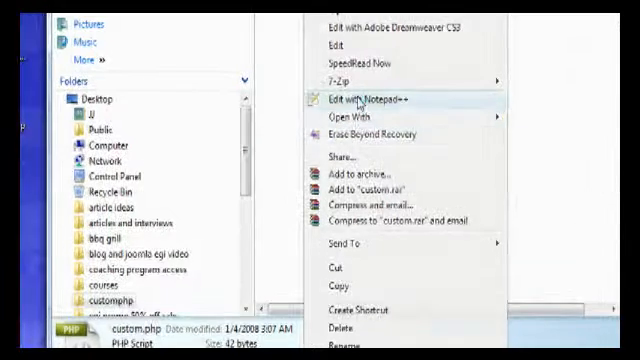
Open custom.php in Notepad++ and discard the stale copy of the missing file
left_click(362, 101)
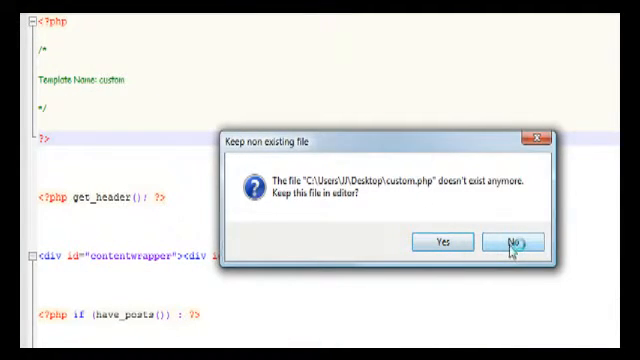
left_click(512, 242)
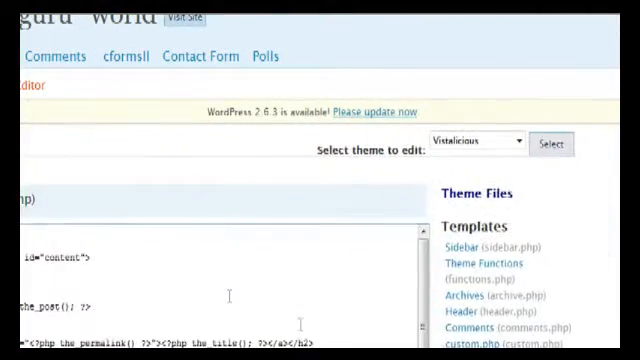
Scroll through page.php in the Theme Editor and select all its code to copy
scroll("down", 3)
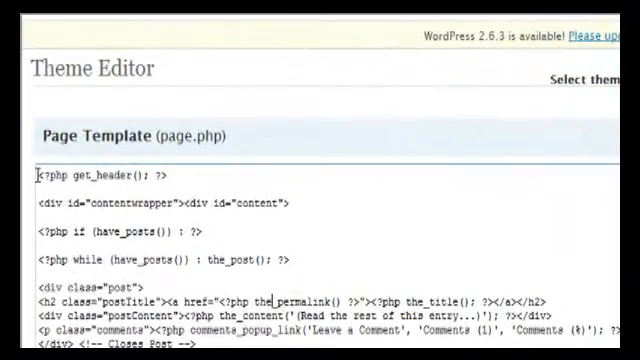
key("ctrl+a")
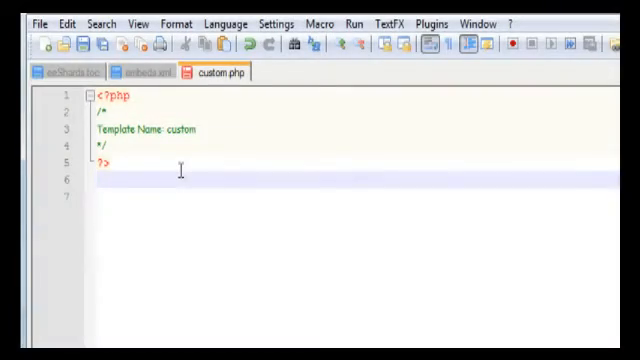
Paste the page.php code below the custom header, removing the get_sidebar line
key("Return")
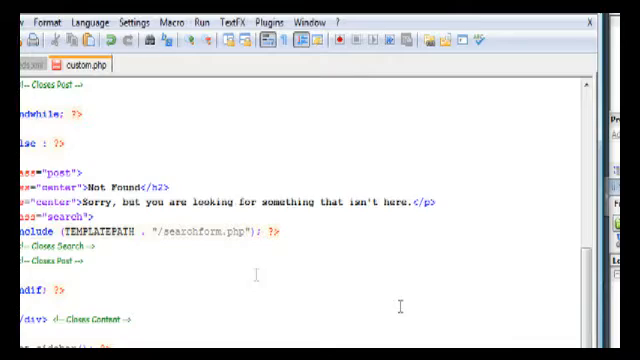
scroll("up", 3)
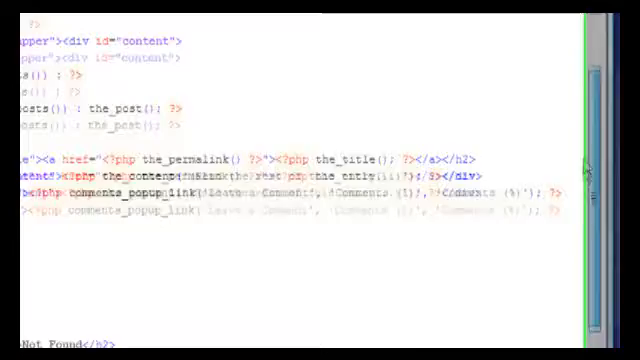
scroll("down", 3)
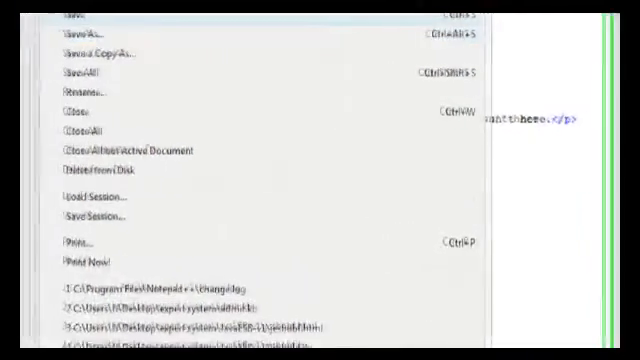
Save the file as custom.php in the customphp folder and switch programs
left_click(74, 36)
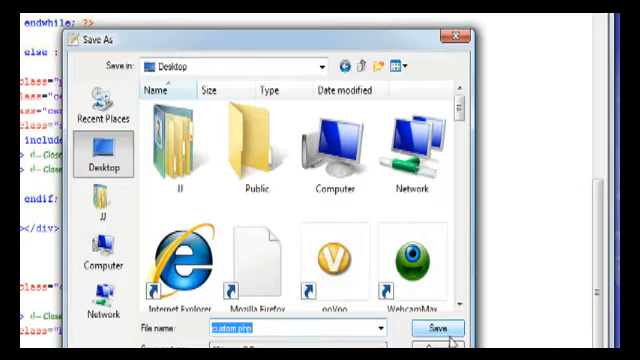
left_click(434, 331)
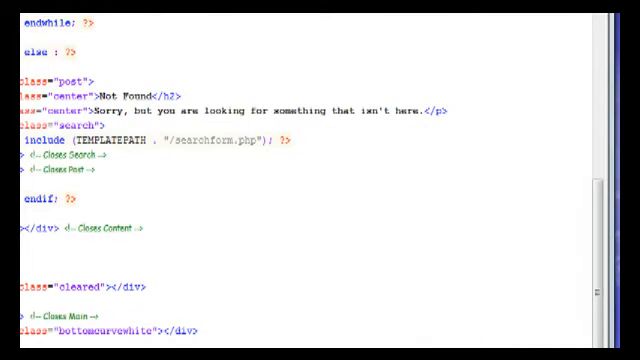
key("alt+tab")
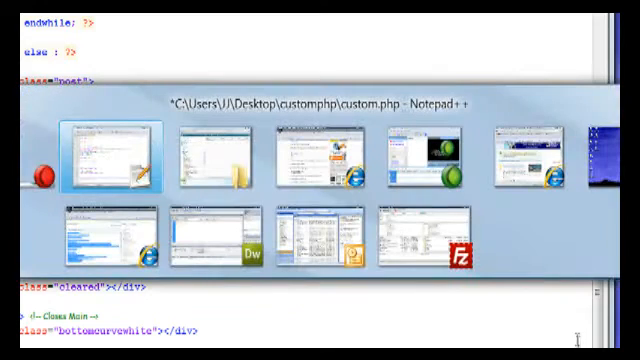
mouse_move(308, 150)
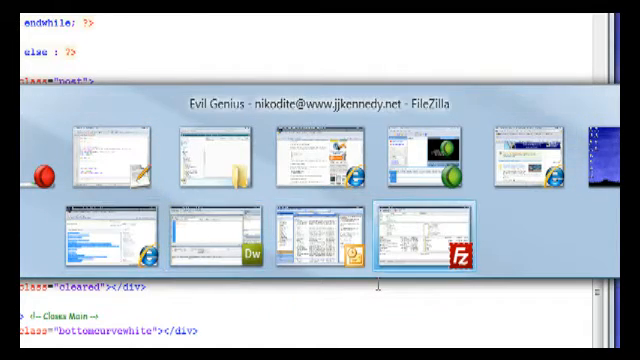
In FileZilla, browse the remote tree to evilgeniustvdotcom's wp-content folder
left_click(438, 237)
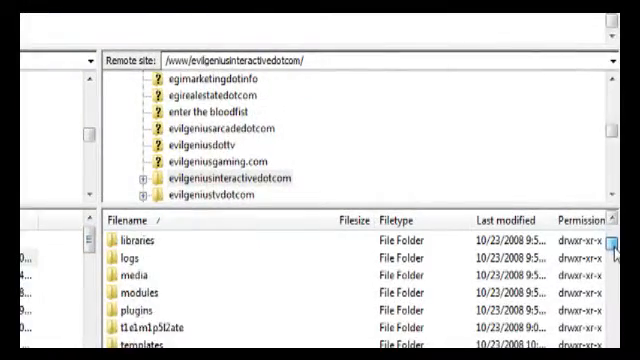
scroll("up", 3)
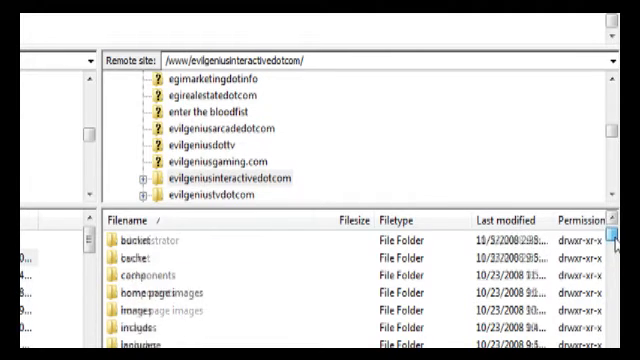
scroll("down", 3)
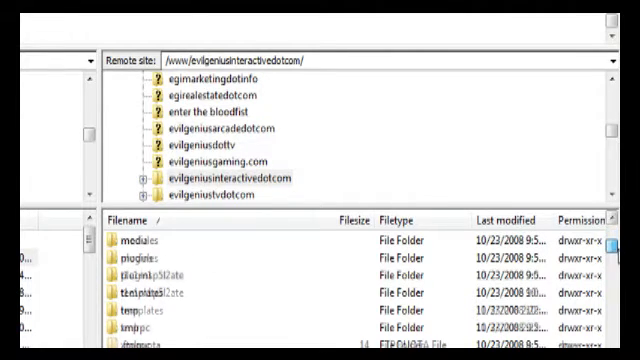
scroll("down", 3)
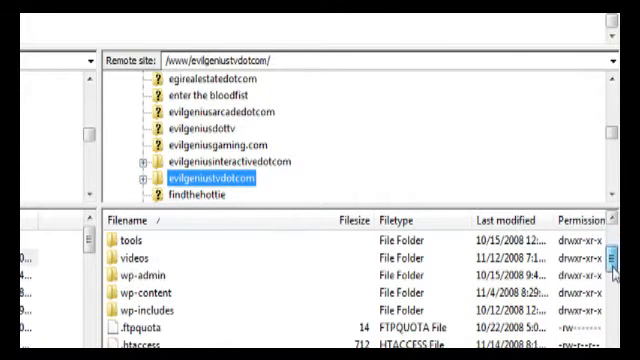
double_click(137, 283)
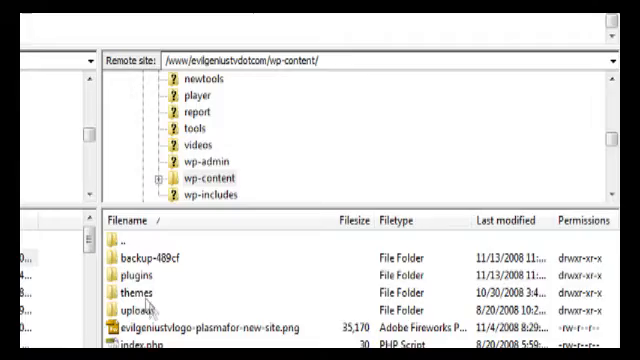
double_click(111, 294)
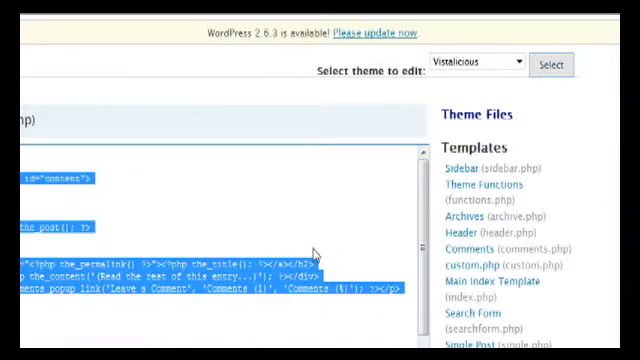
mouse_move(270, 215)
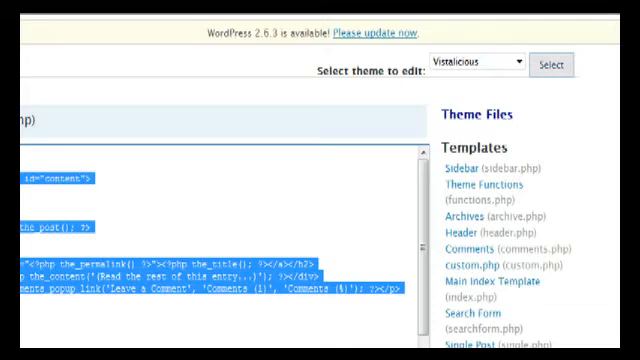
scroll("up", 3)
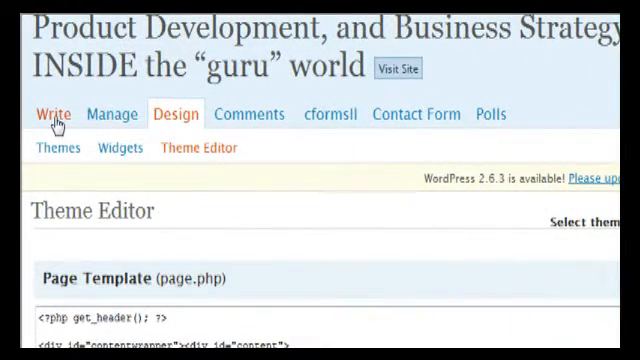
mouse_move(244, 230)
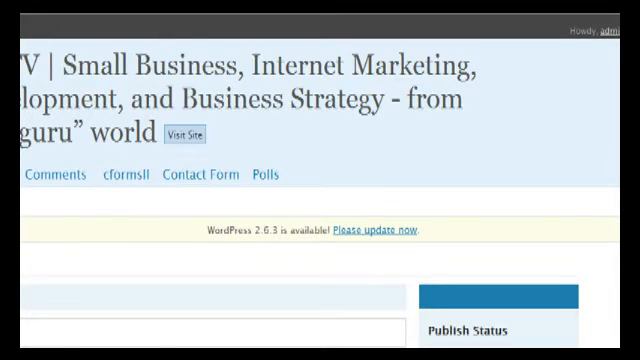
Scroll through the new unpublished page in the Write Page editor
scroll("down", 3)
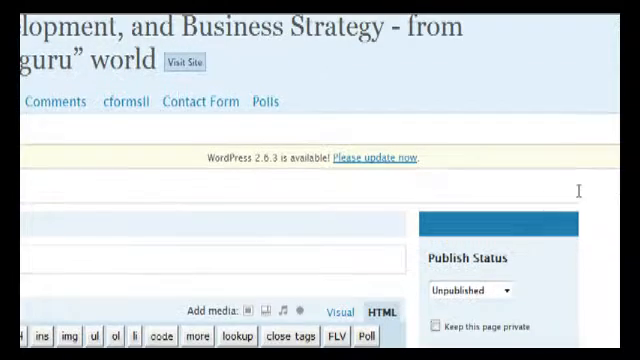
mouse_move(237, 223)
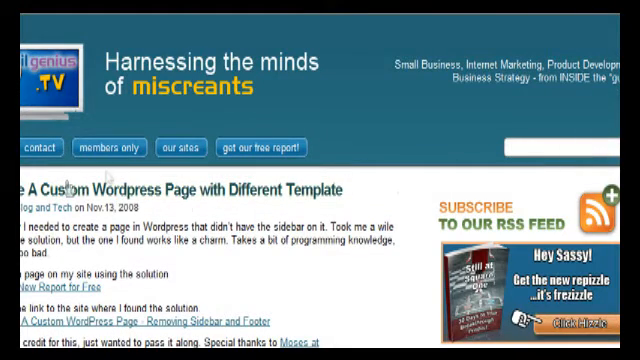
Scroll the Evil Genius TV blog post page to check the sidebar layout
scroll("down", 3)
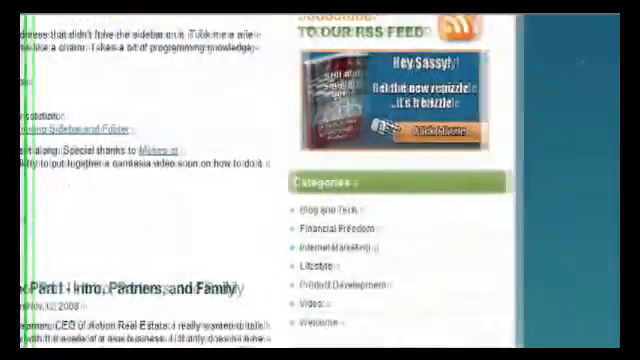
scroll("down", 3)
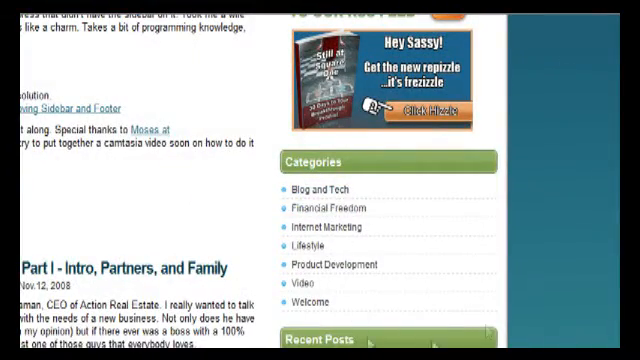
scroll("up", 3)
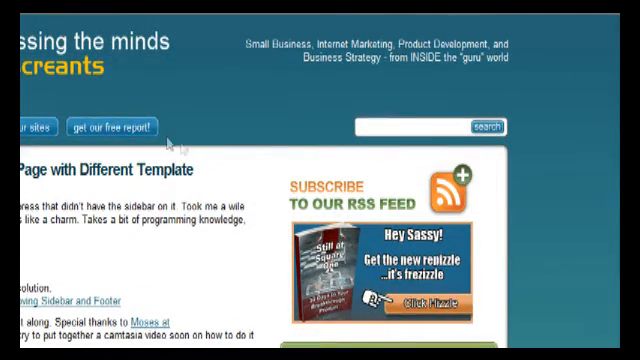
scroll("down", 3)
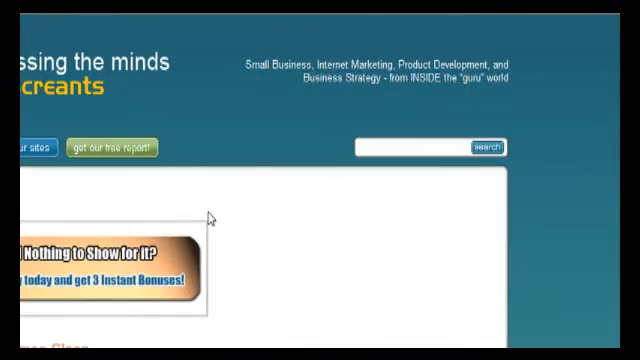